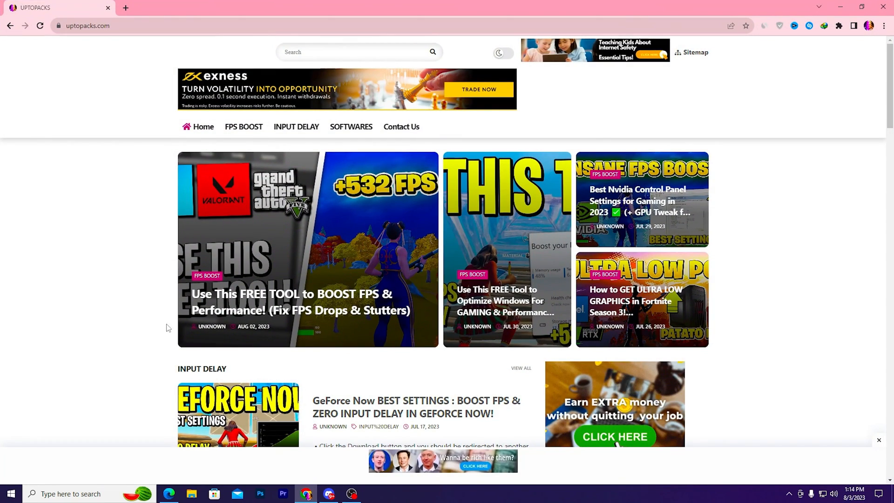
mouse_move(476, 196)
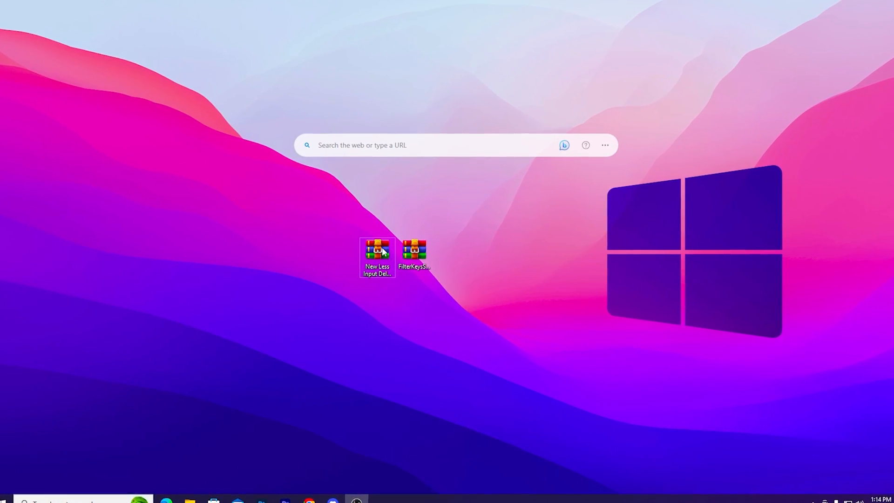
mouse_move(377, 250)
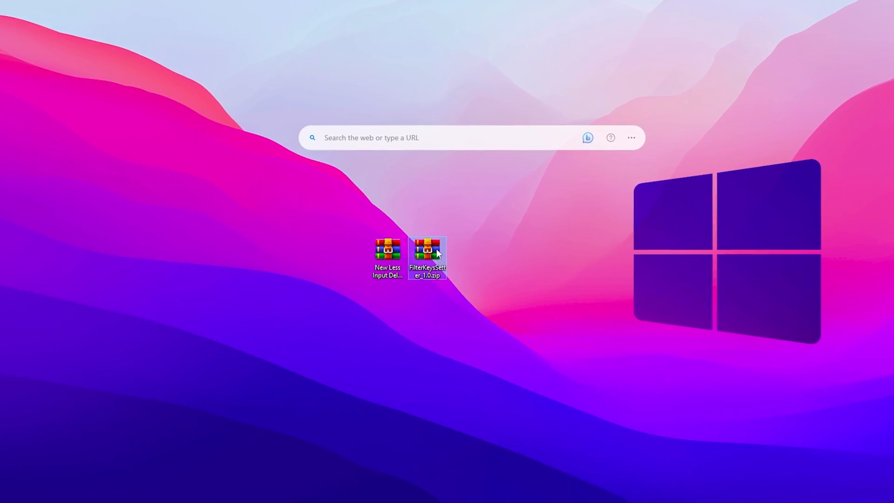
mouse_move(433, 254)
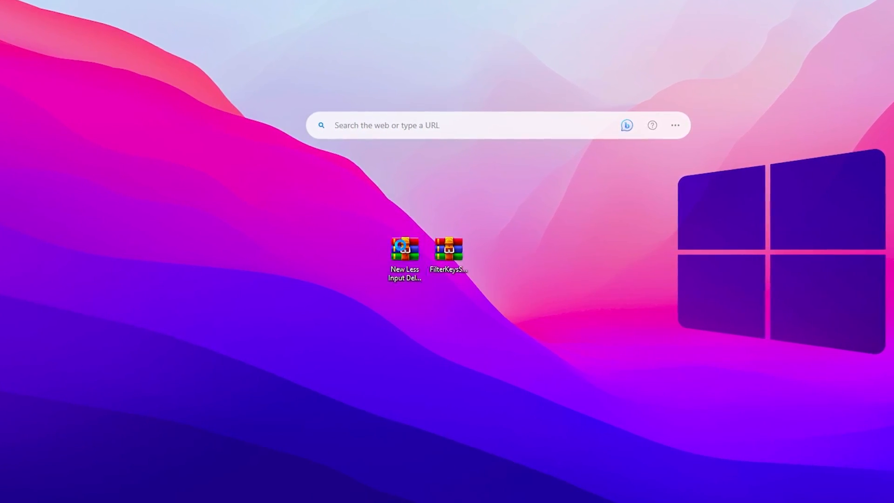
Step: Extract the tweak archive and merge the Background Apps Windows 11 DISABLE .reg file, approving UAC and the success prompt
double_click(404, 250)
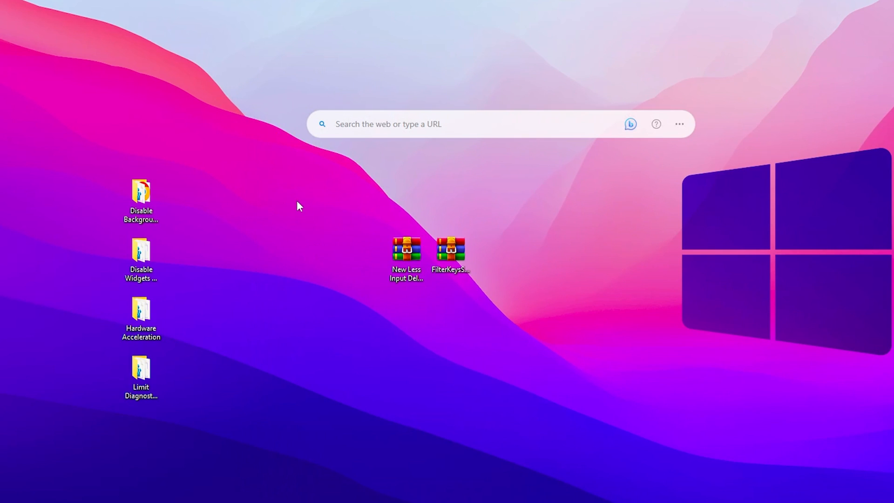
click(141, 197)
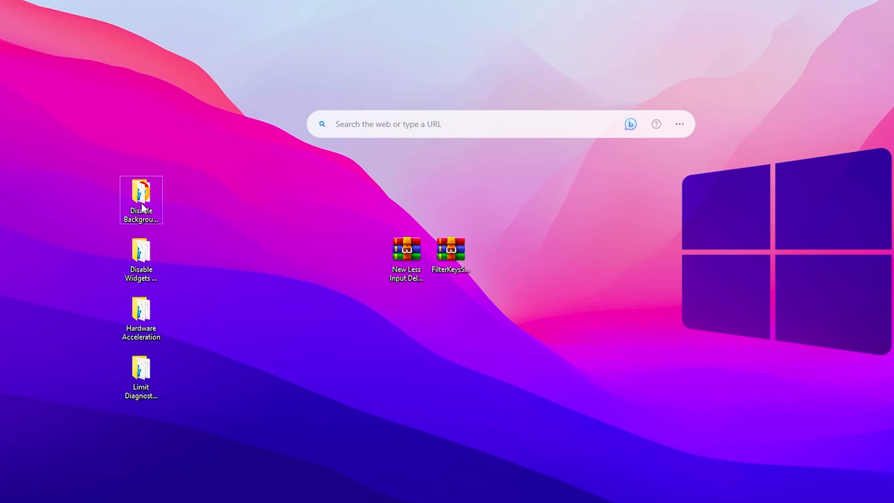
mouse_move(141, 204)
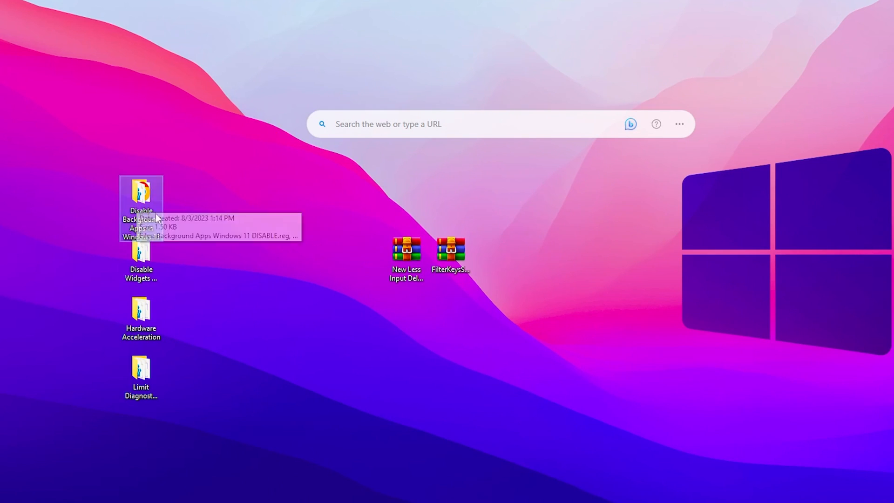
mouse_move(177, 180)
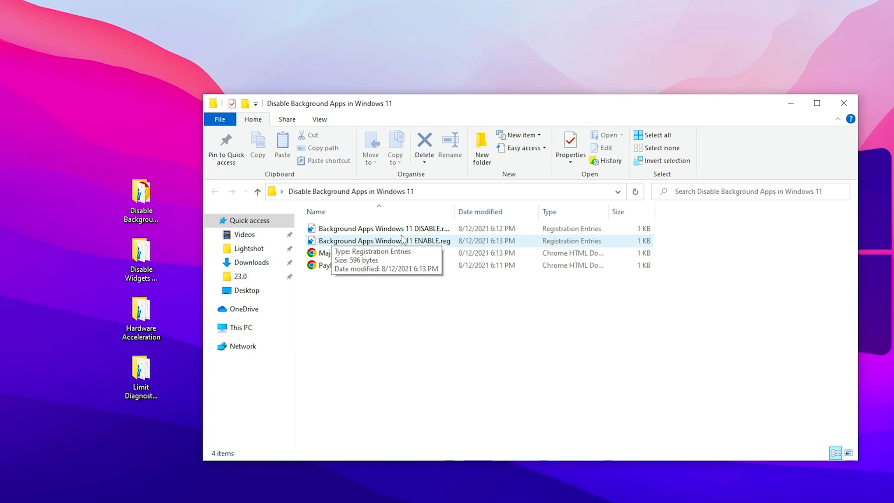
double_click(382, 228)
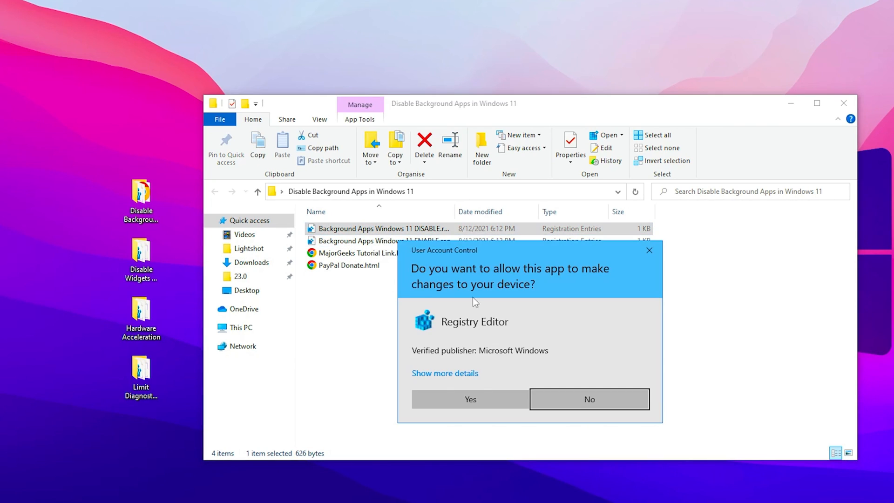
click(469, 400)
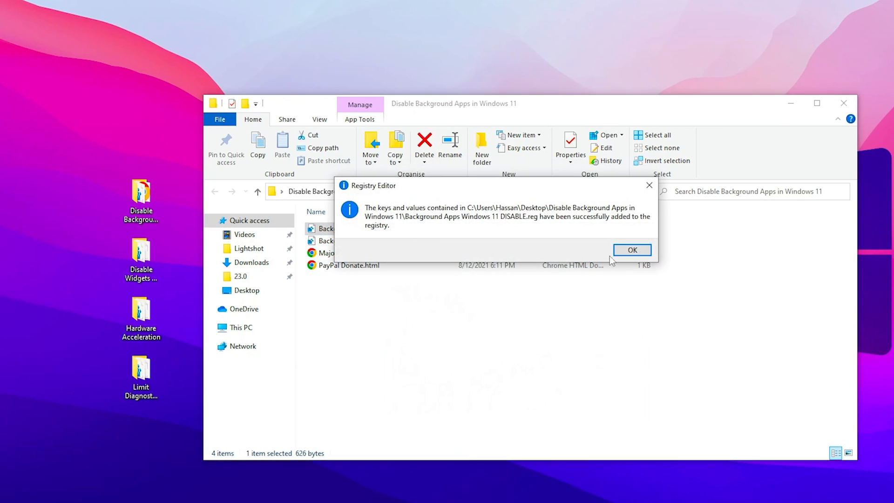
click(631, 249)
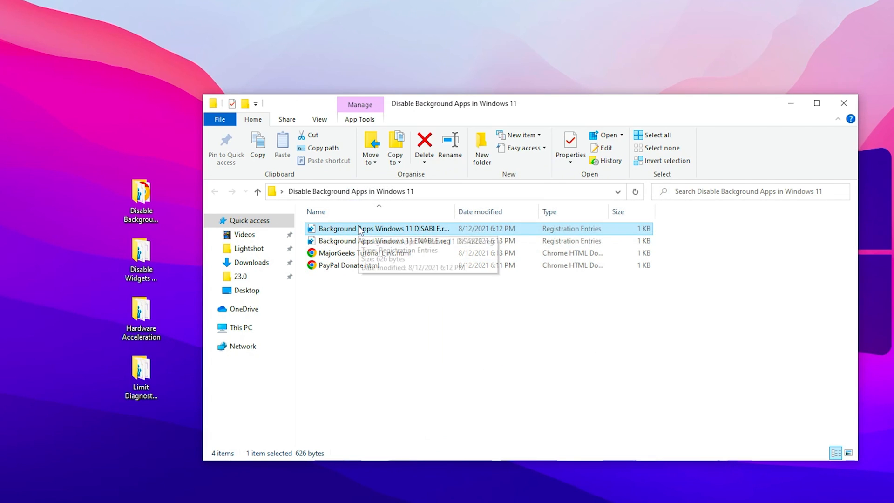
mouse_move(834, 142)
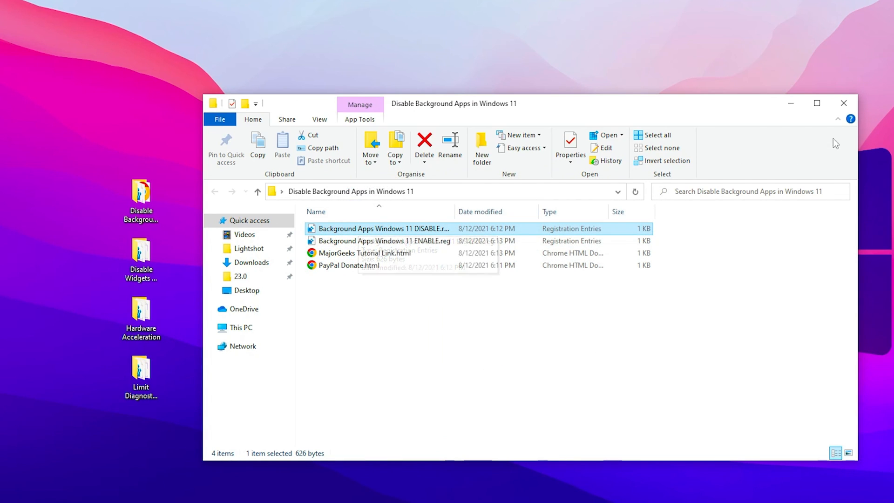
Step: Merge the Widgets - Disable registry file from the Disable Widgets in Windows folder
double_click(141, 258)
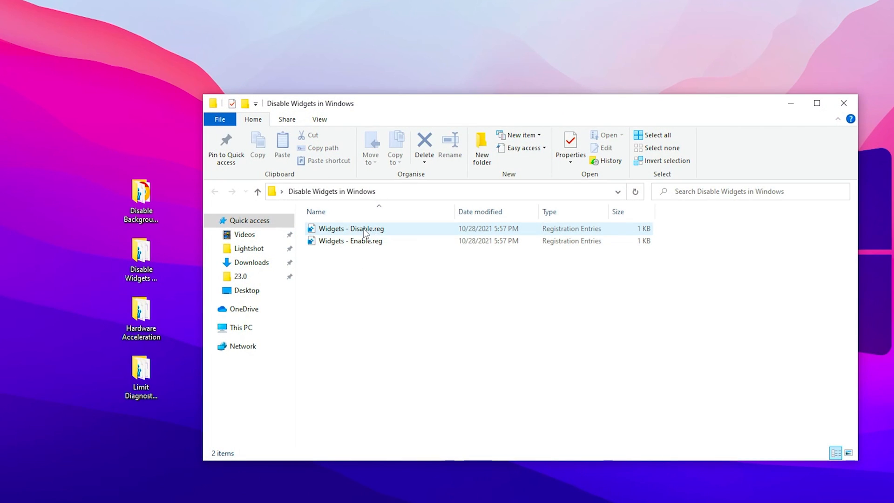
double_click(352, 229)
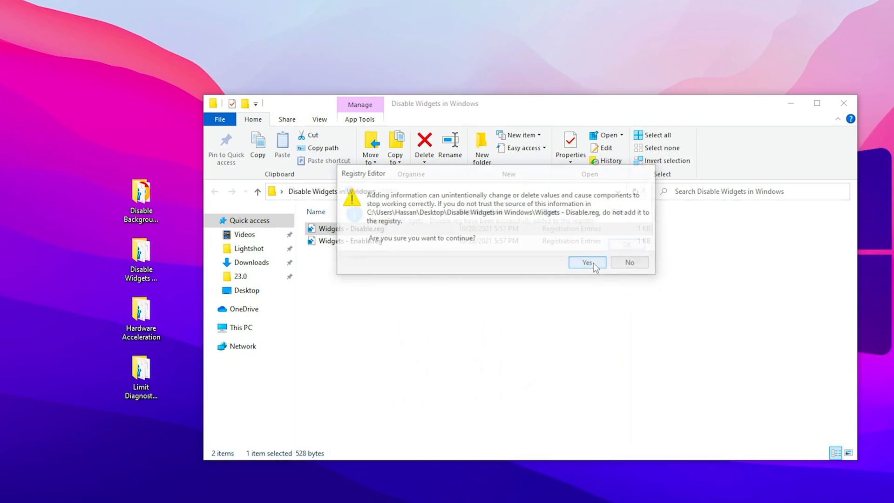
click(587, 263)
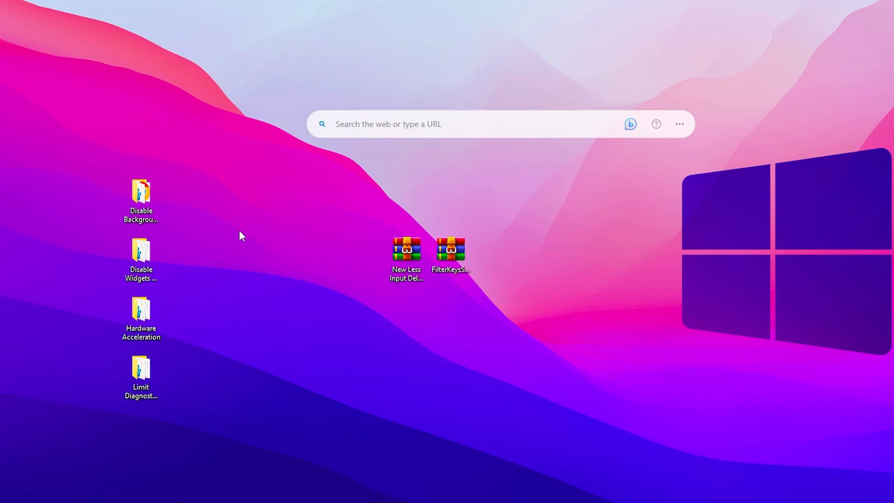
Step: Merge the Hardware Accelerated GPU Scheduling - Enable registry file from the Hardware Acceleration folder
click(141, 317)
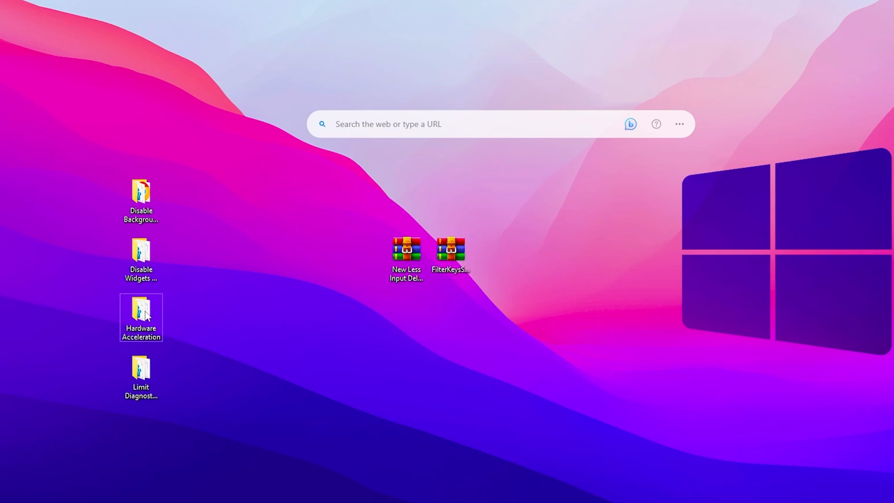
double_click(141, 311)
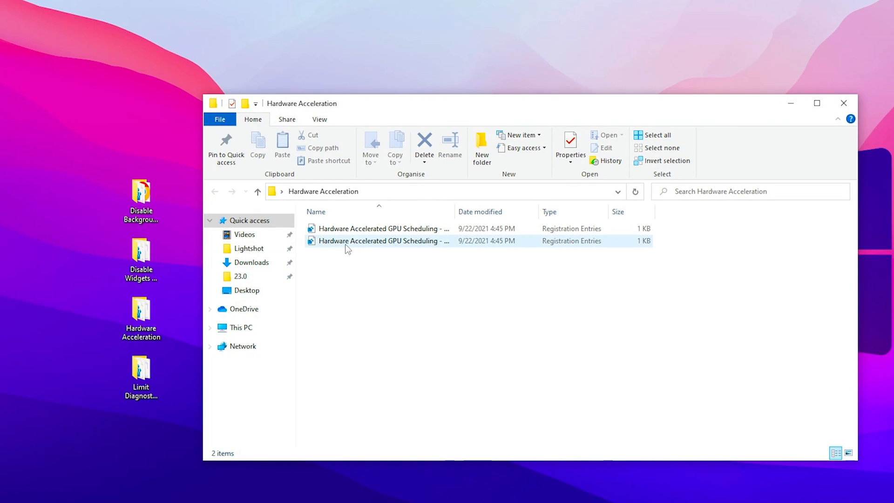
mouse_move(401, 240)
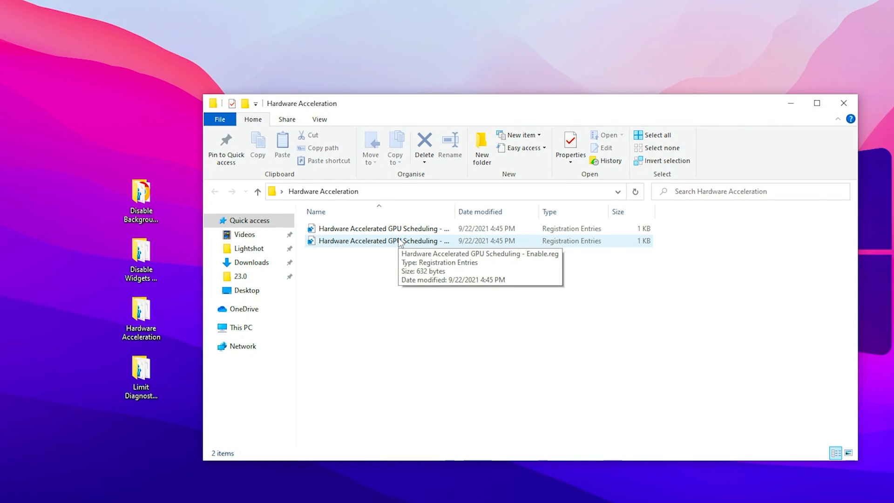
mouse_move(345, 244)
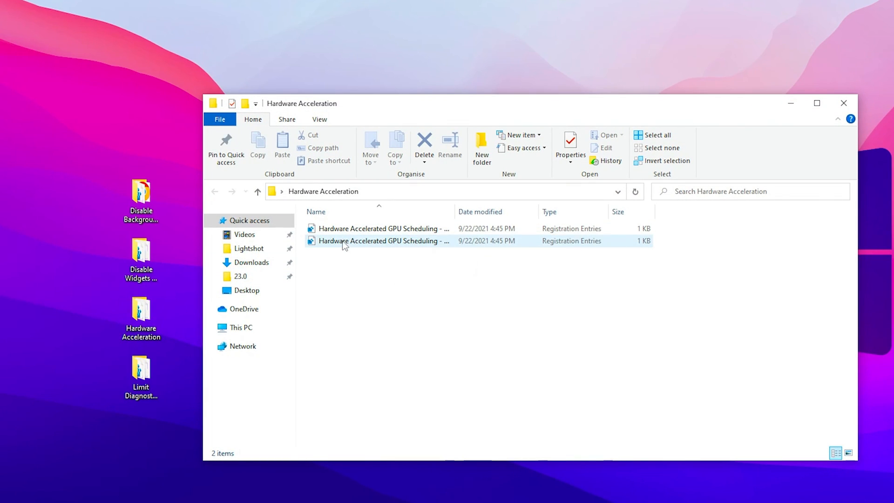
double_click(379, 241)
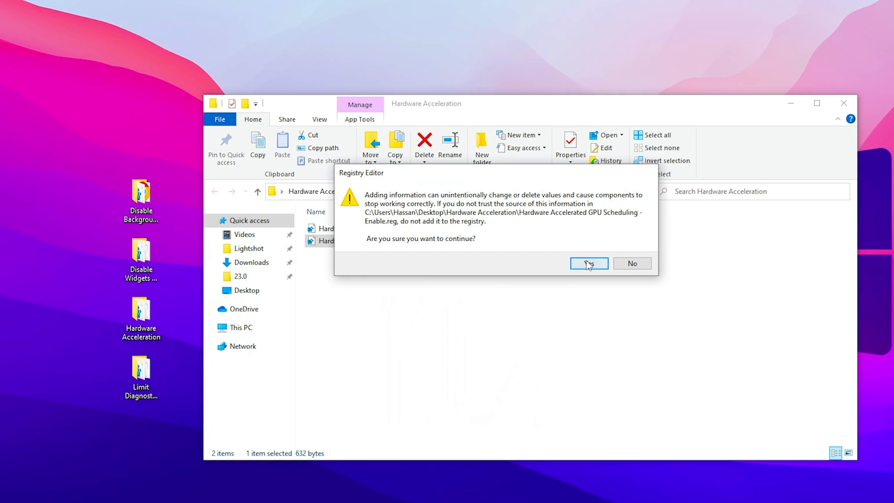
click(587, 262)
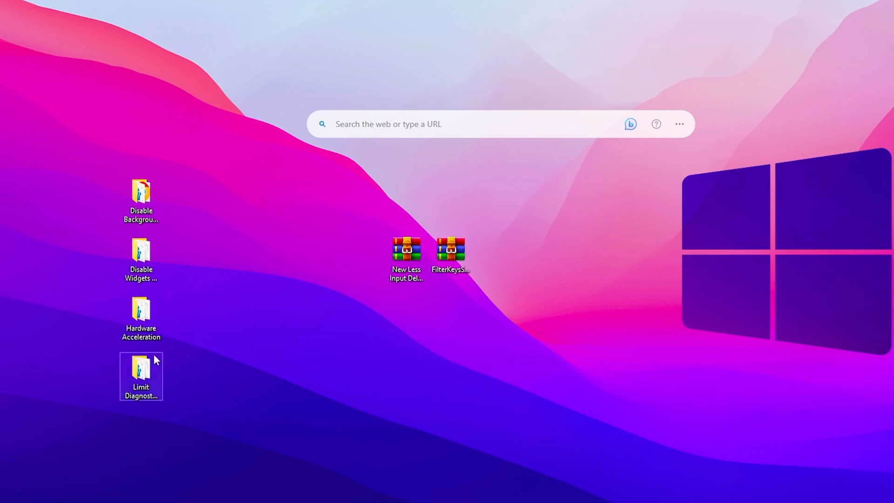
Step: Merge the Limit Diagnostic Log Collection - Disabled registry file and close its folder window
double_click(140, 370)
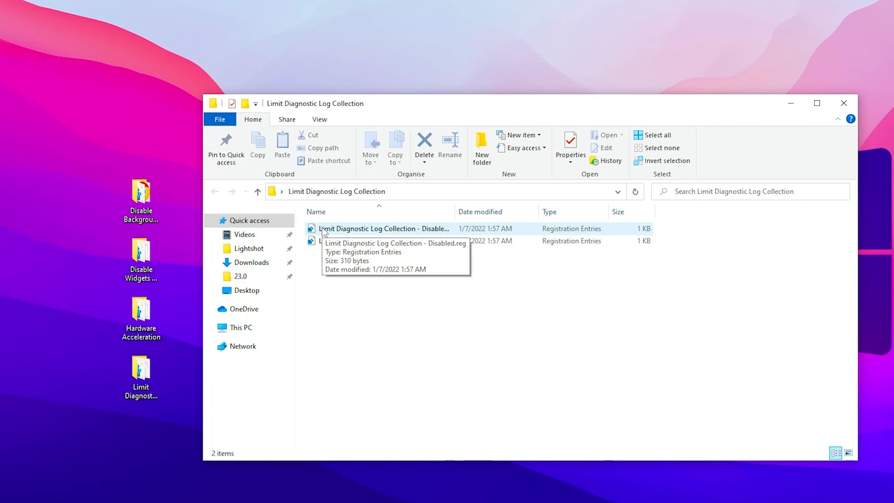
double_click(383, 228)
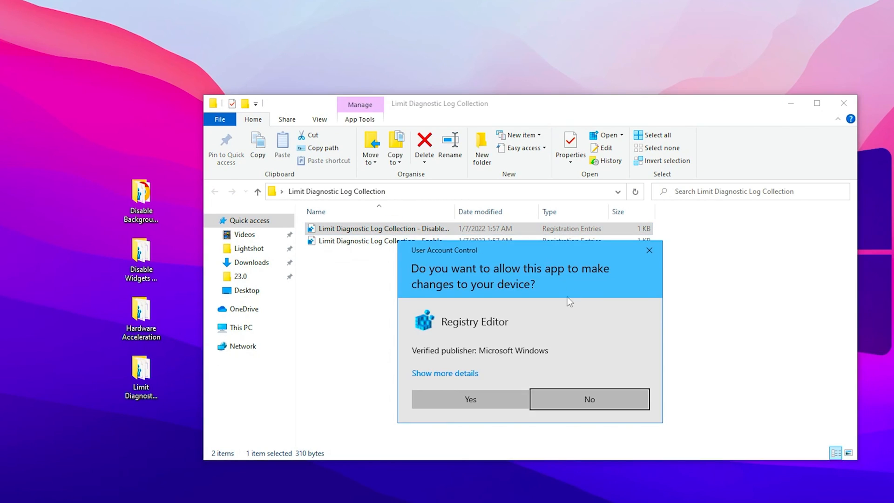
click(469, 400)
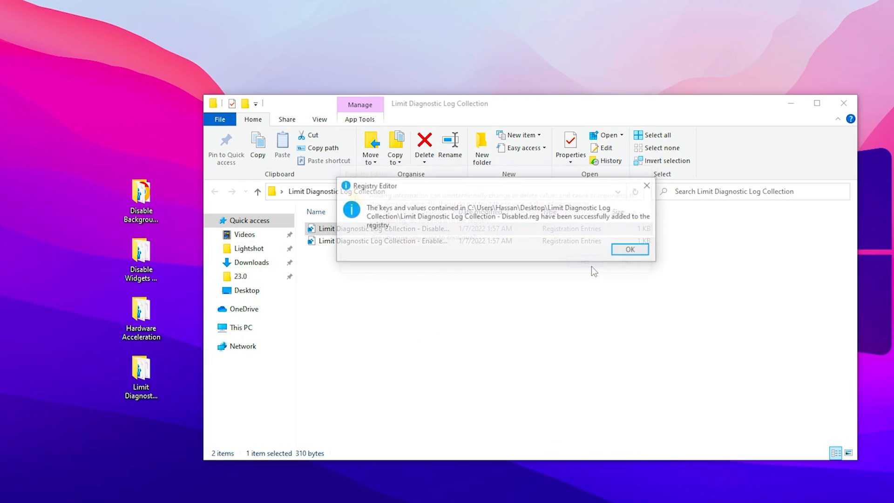
click(629, 250)
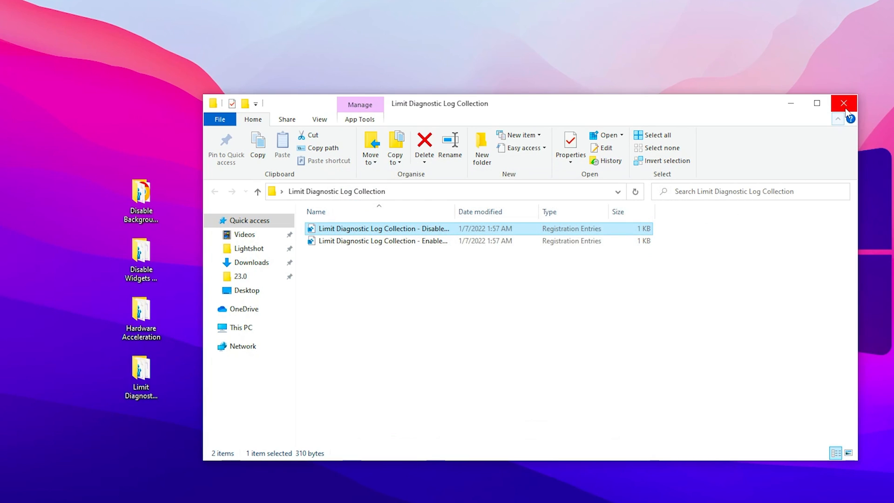
click(844, 103)
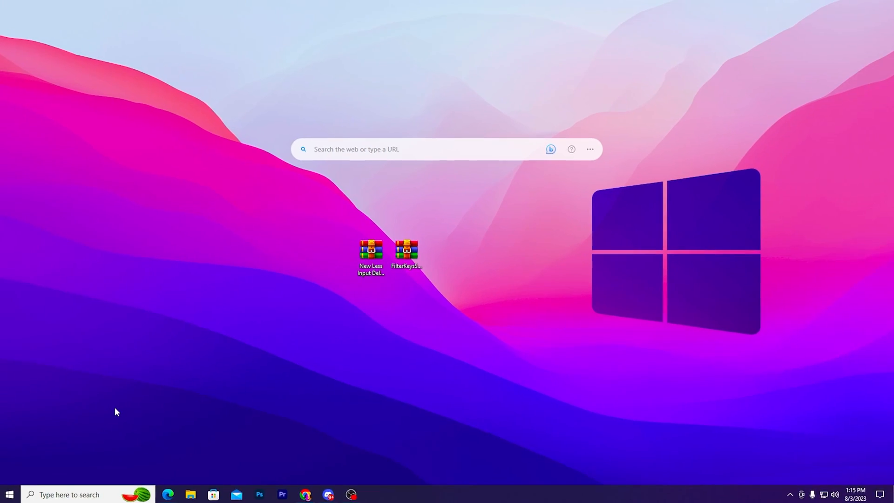
mouse_move(401, 253)
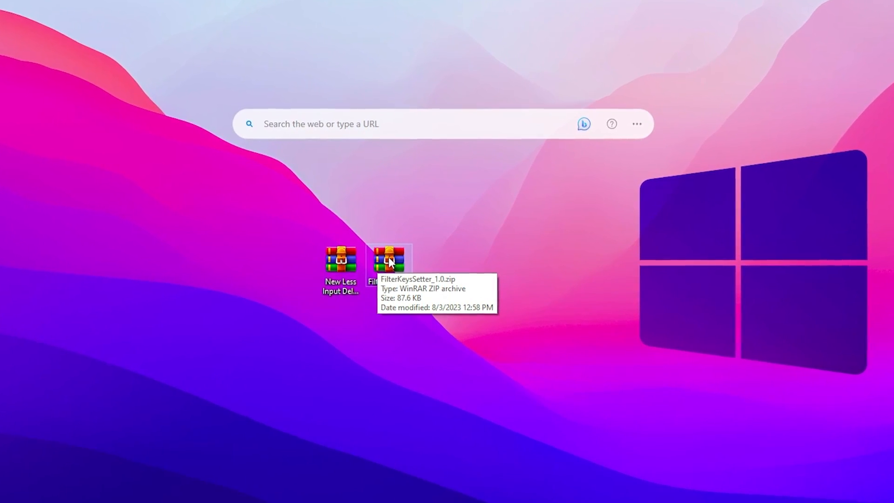
Step: Extract FilterKeysSetter_1.0.zip and launch FilterKeysSetter.exe from the desktop
double_click(389, 260)
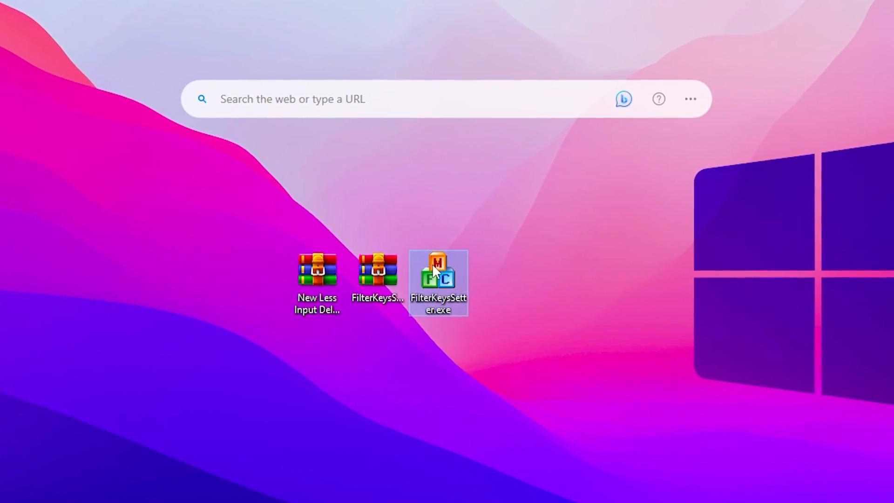
double_click(437, 268)
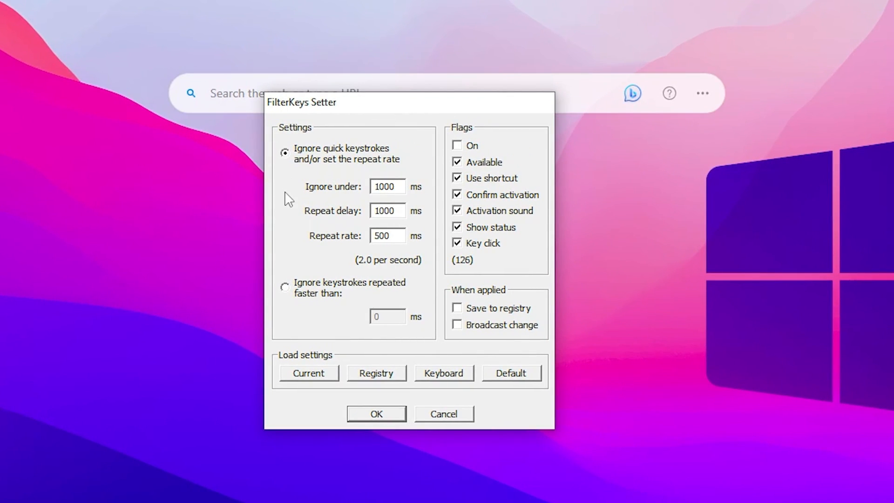
mouse_move(323, 215)
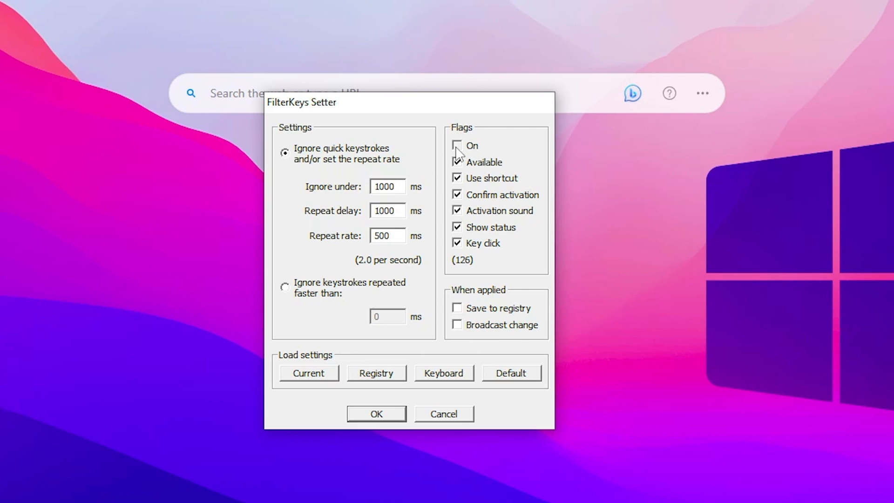
Step: Check the On flag and uncheck the shortcut, activation sound, status and key click flags
click(456, 145)
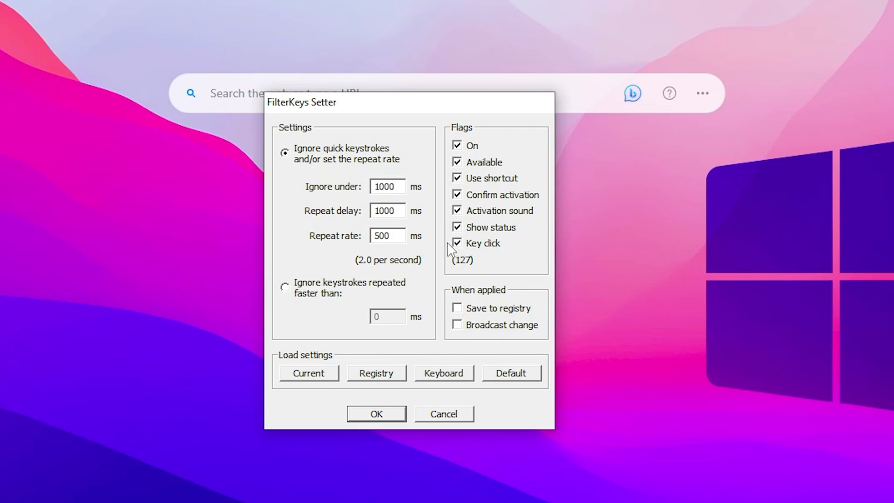
click(456, 178)
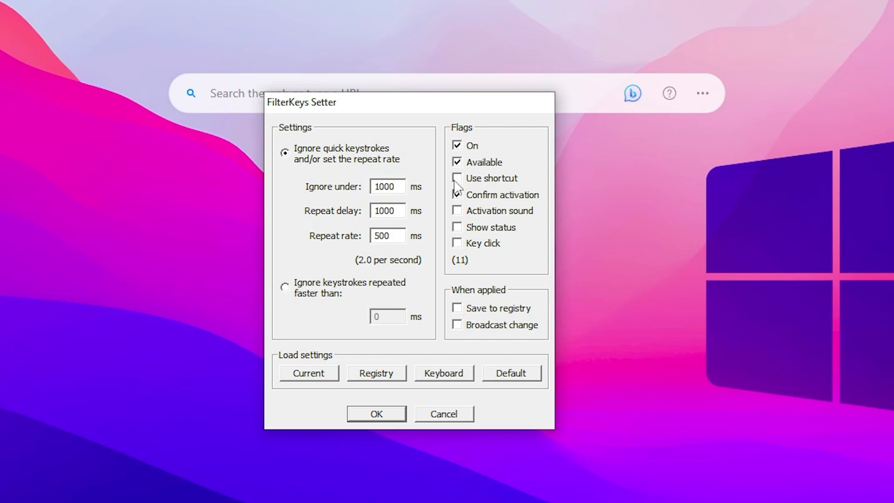
click(456, 194)
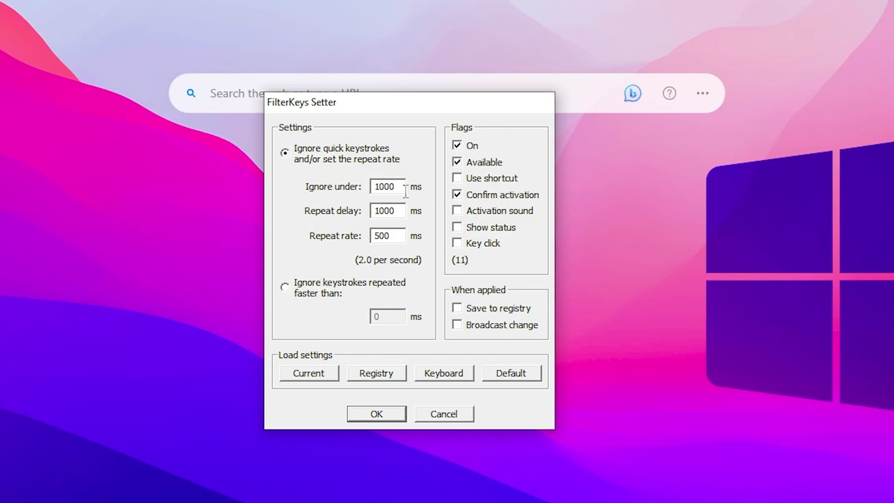
mouse_move(342, 196)
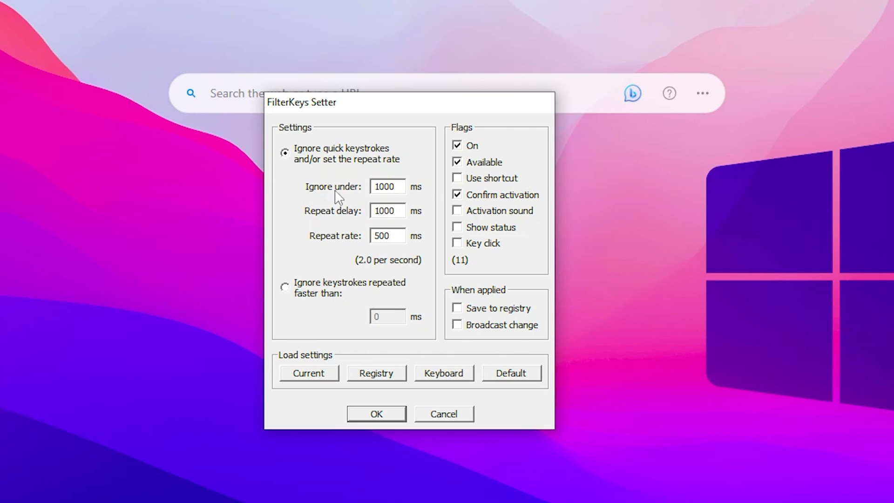
Step: Set ignore under 0 ms, repeat delay 150 ms, repeat rate 25 ms, save to registry and confirm with OK
triple_click(387, 187)
text(0)
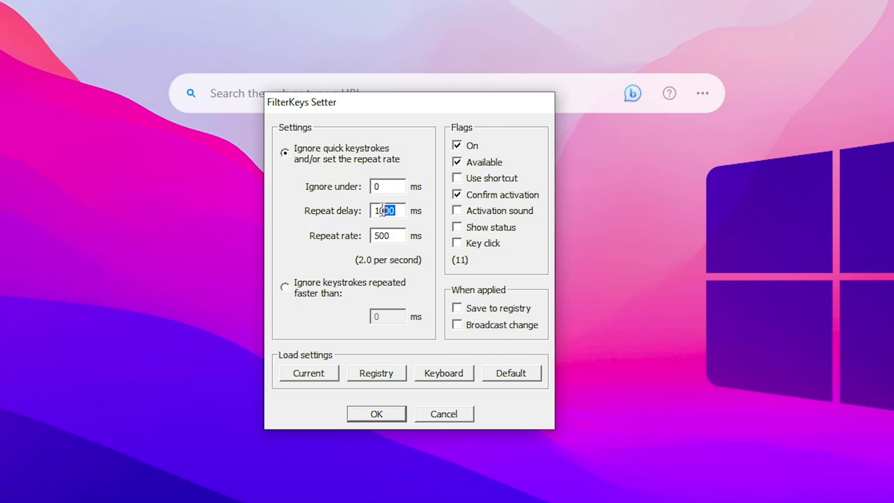
text(15)
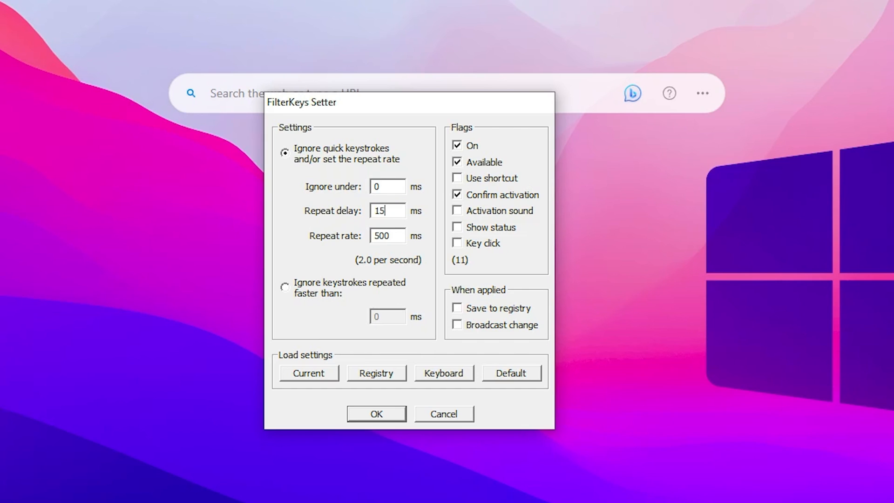
text(0)
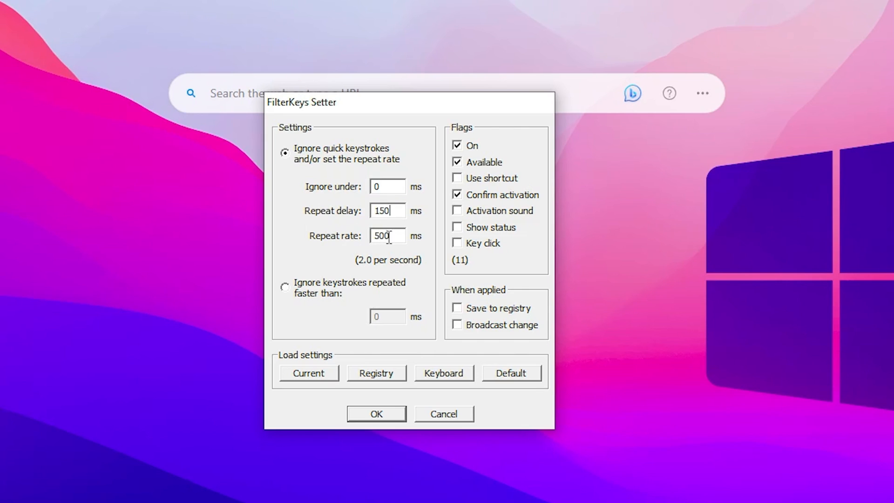
text(25)
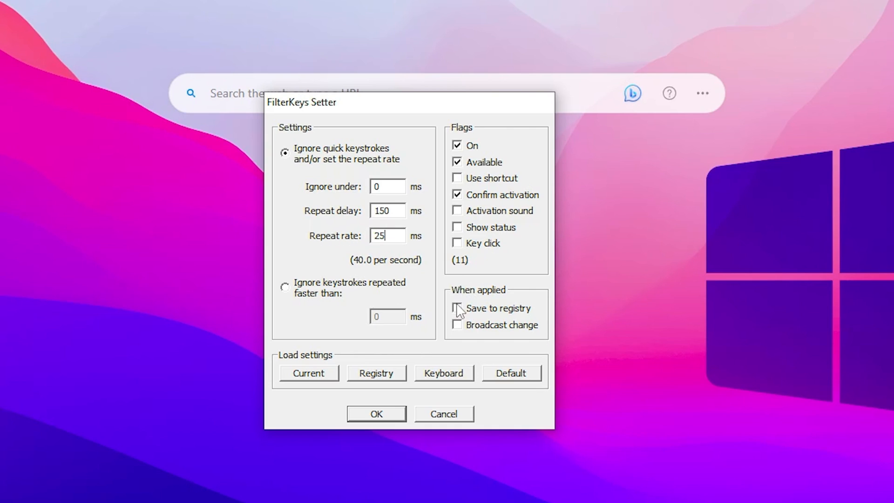
click(456, 308)
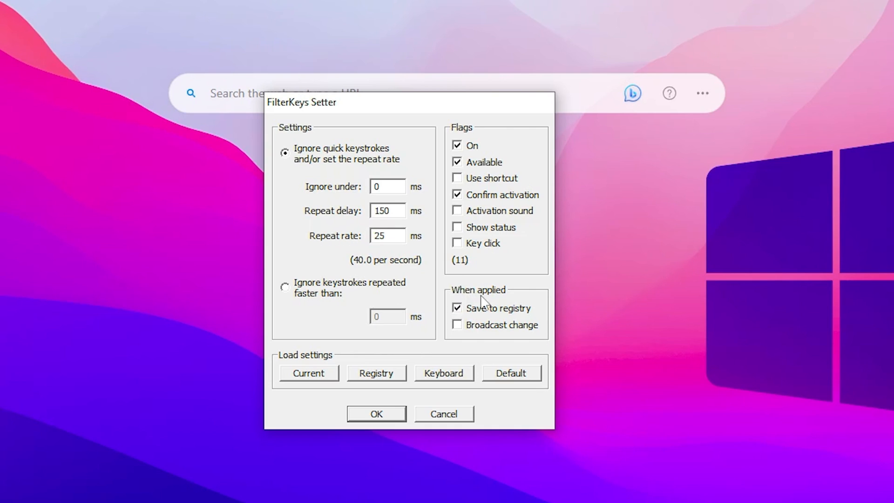
mouse_move(227, 103)
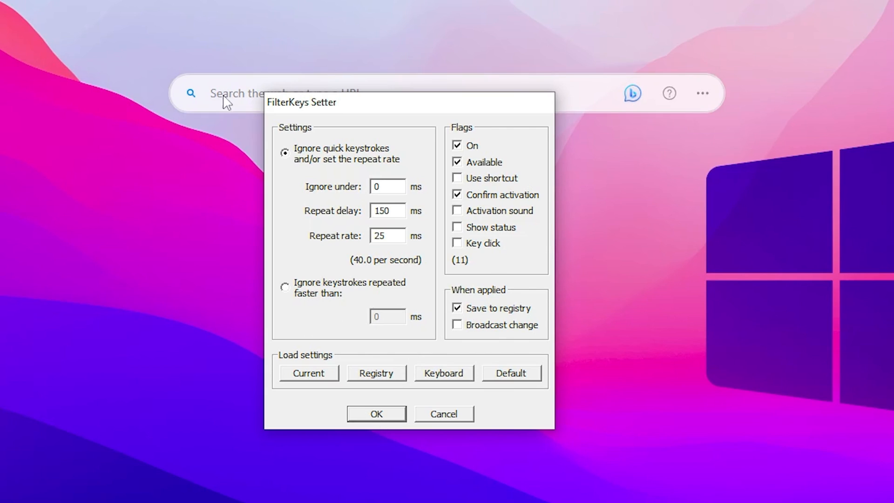
mouse_move(376, 416)
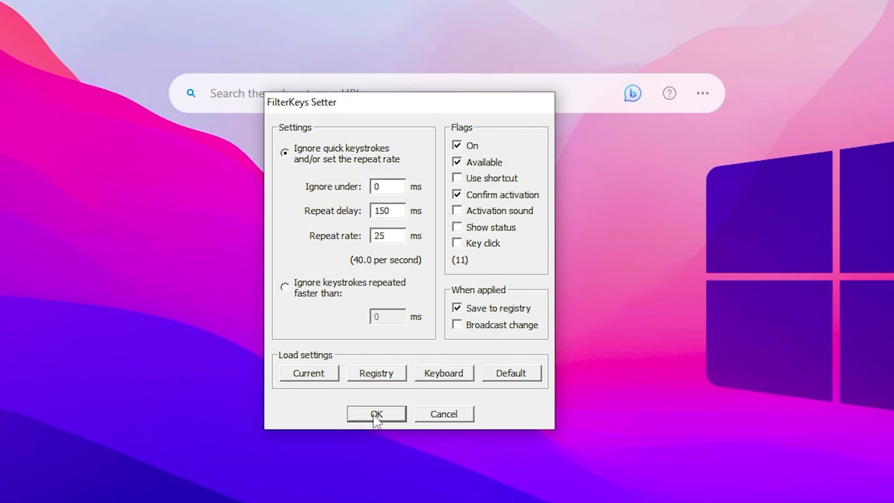
click(375, 414)
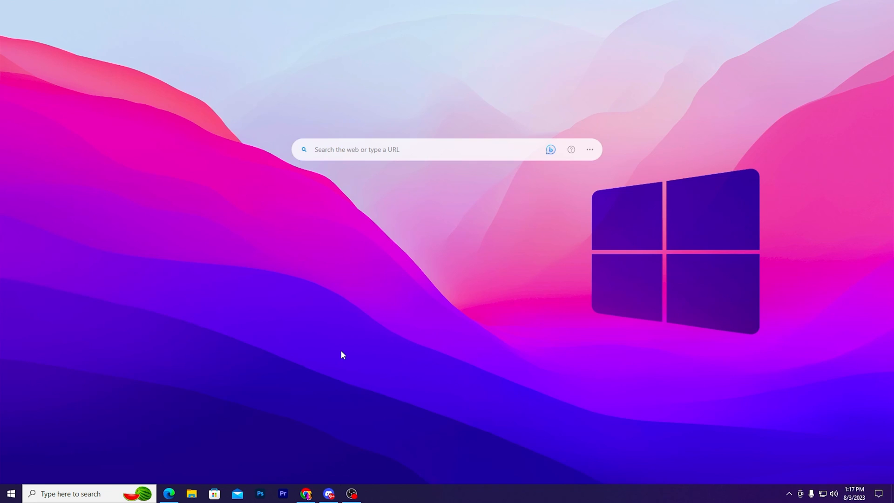
mouse_move(81, 484)
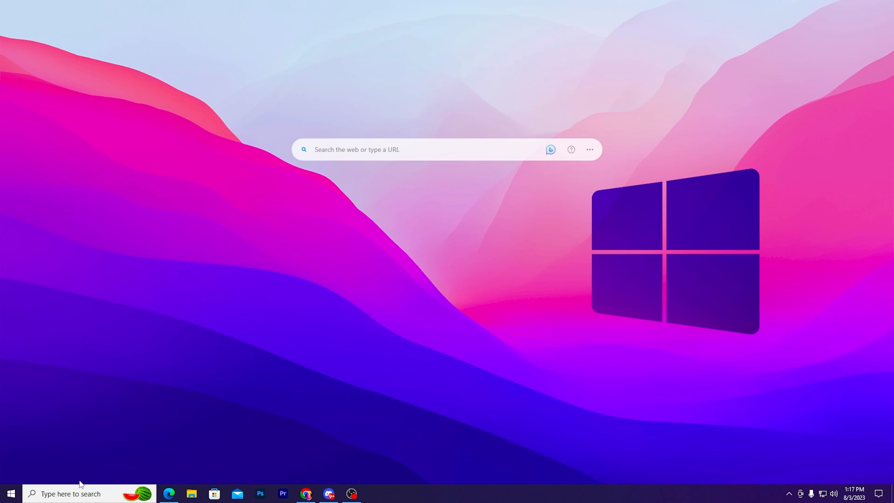
Step: Launch Device Manager via a taskbar search for 'device Manager'
text(device Manager)
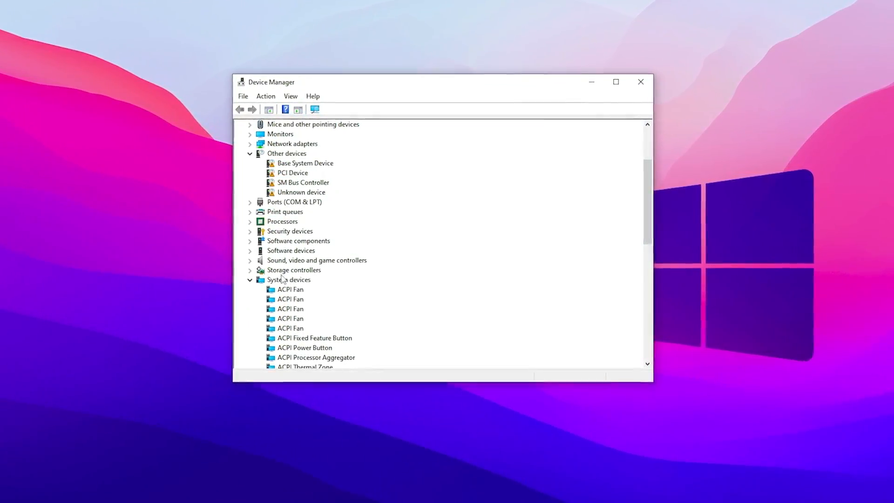
Step: Check the High precision event timer under System devices is disabled via its context menu
scroll(down, 3)
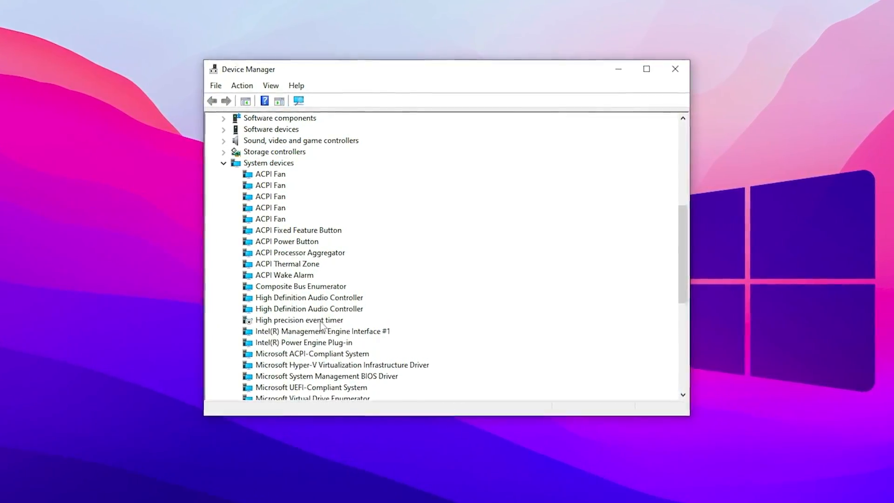
right_click(298, 320)
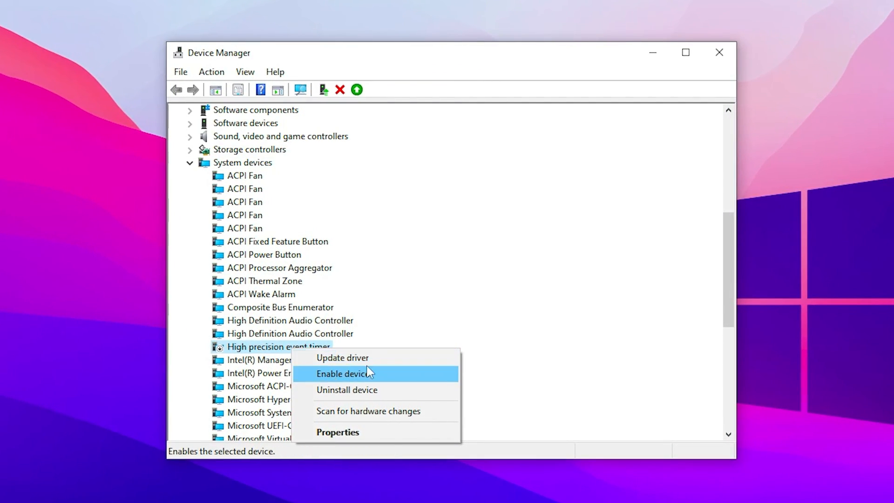
mouse_move(391, 375)
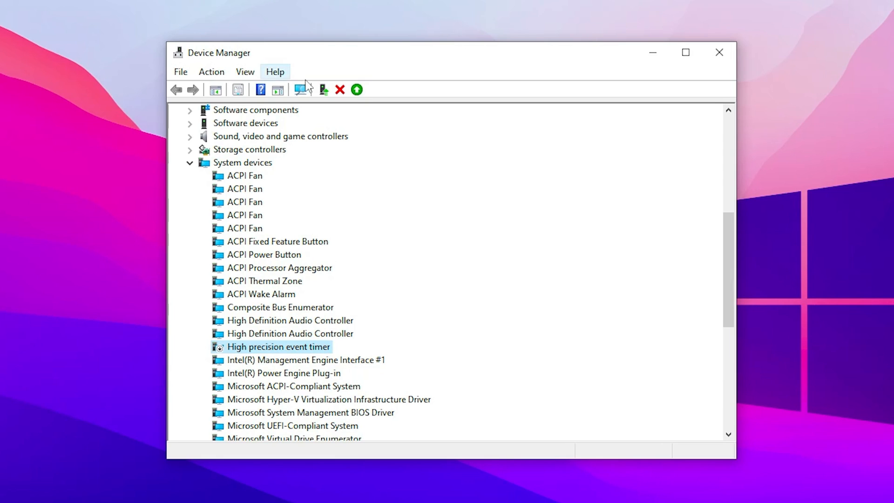
click(719, 52)
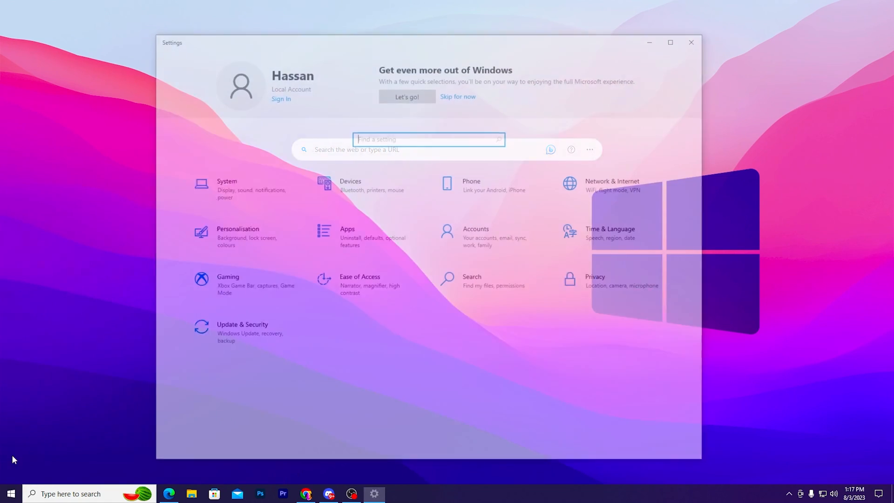
Step: Start installing the pending .NET Framework cumulative update from Update & Security
click(242, 330)
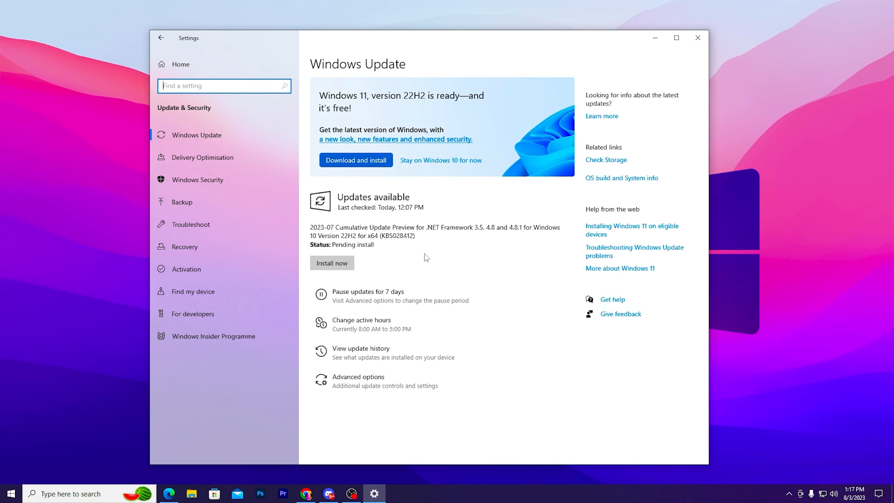
click(332, 262)
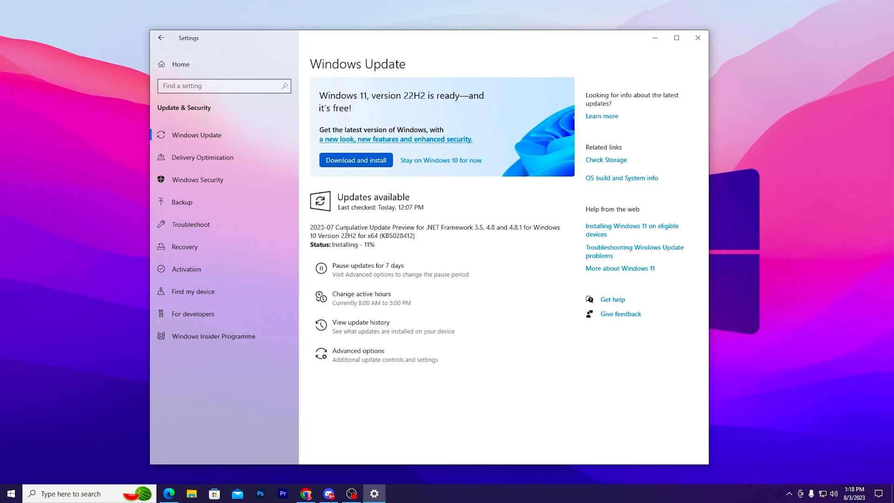
mouse_move(202, 156)
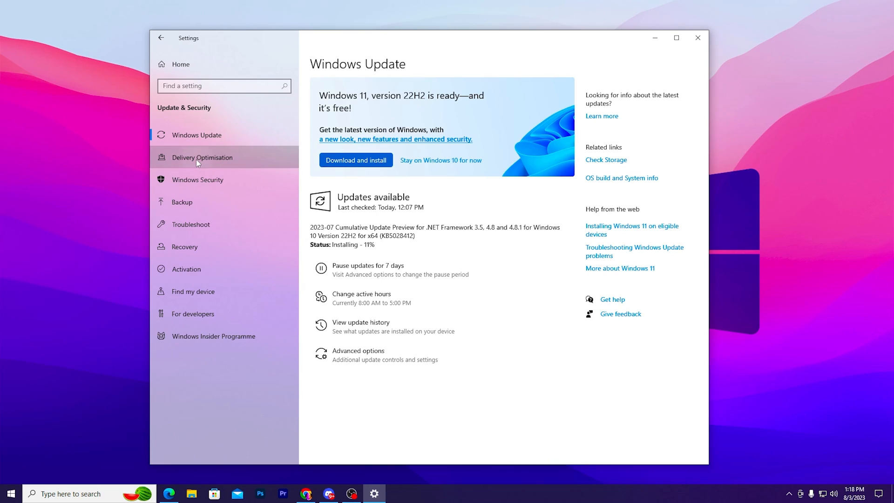
Step: Switch 'Allow downloads from other PCs' off on the Delivery Optimisation page
click(202, 156)
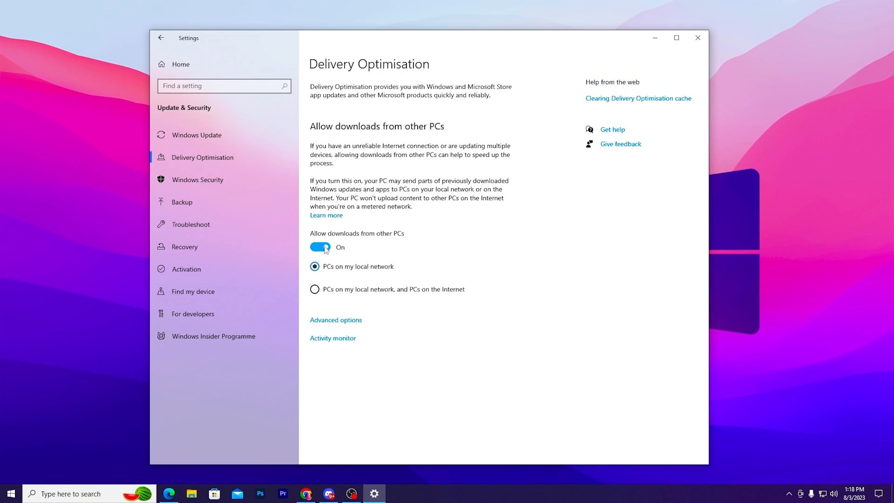
mouse_move(369, 136)
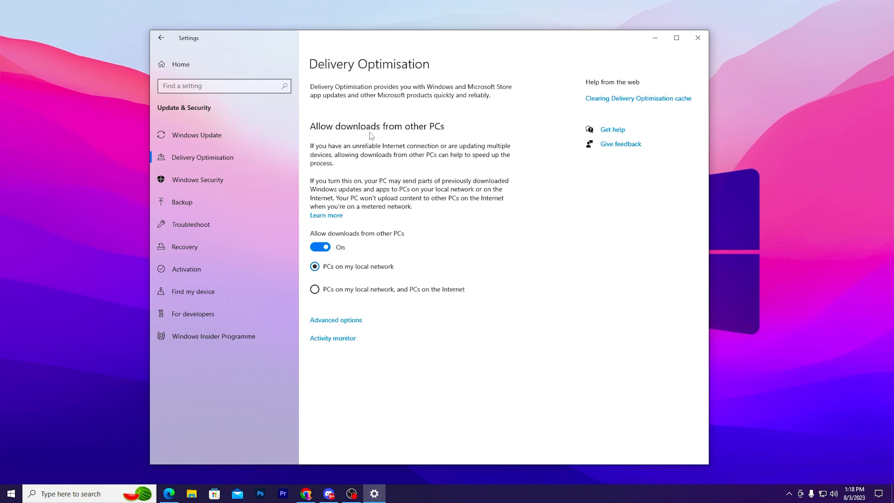
click(319, 247)
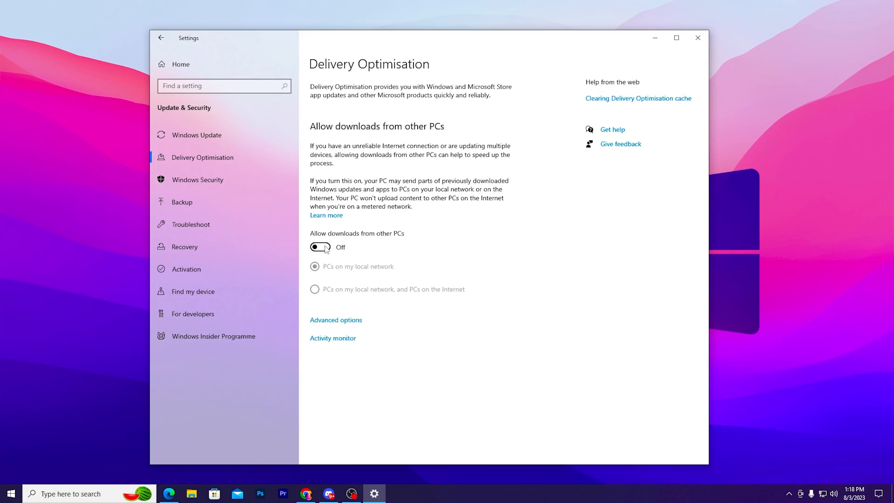
mouse_move(651, 72)
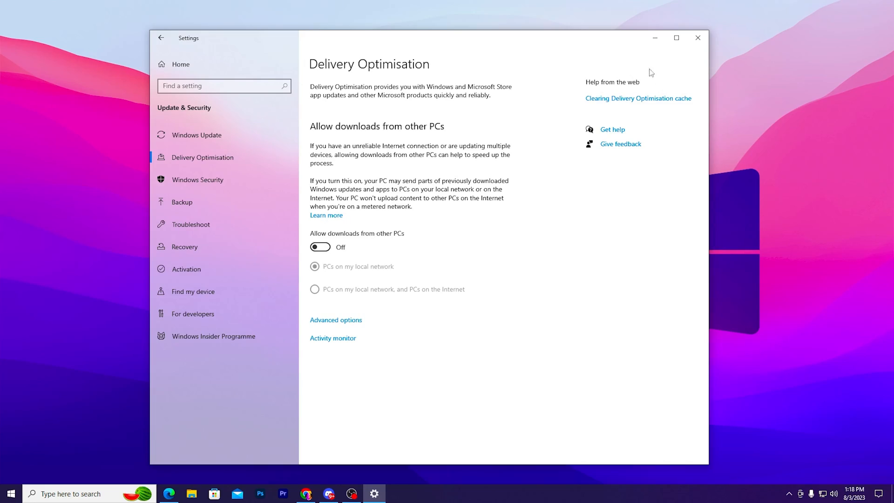